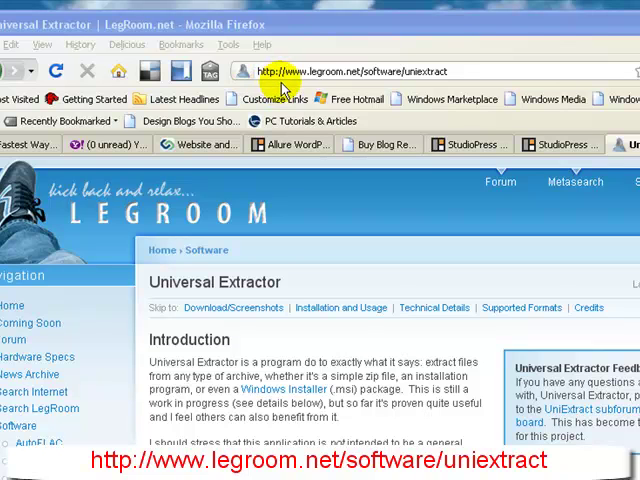
pyautogui.moveTo(318, 90)
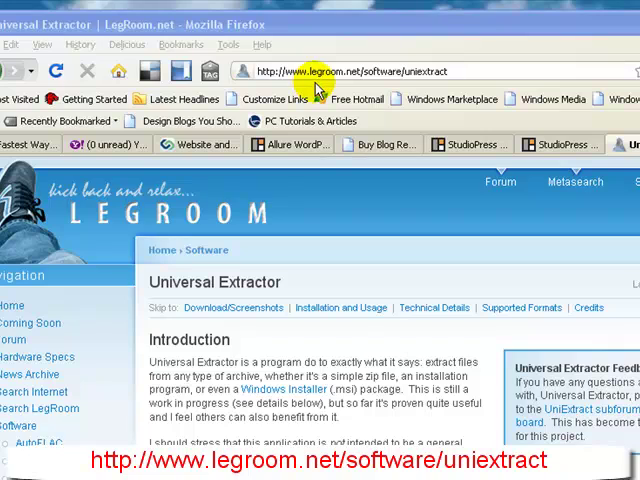
pyautogui.moveTo(380, 90)
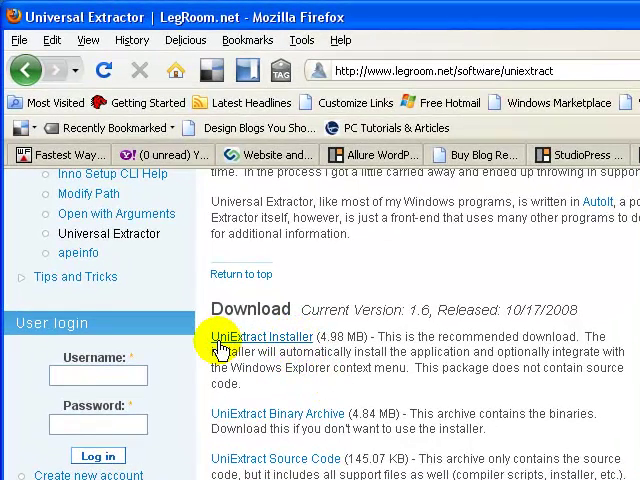
pyautogui.moveTo(256, 344)
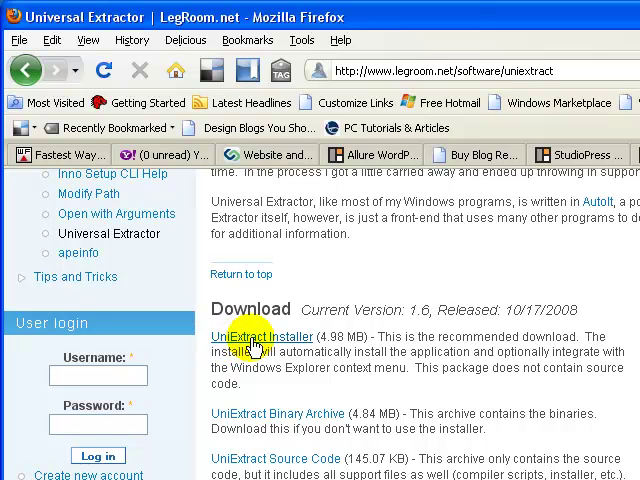
# Save uniextract16.exe from the UniExtract Installer link into a new Desktop folder named downloads1
pyautogui.click(250, 336)
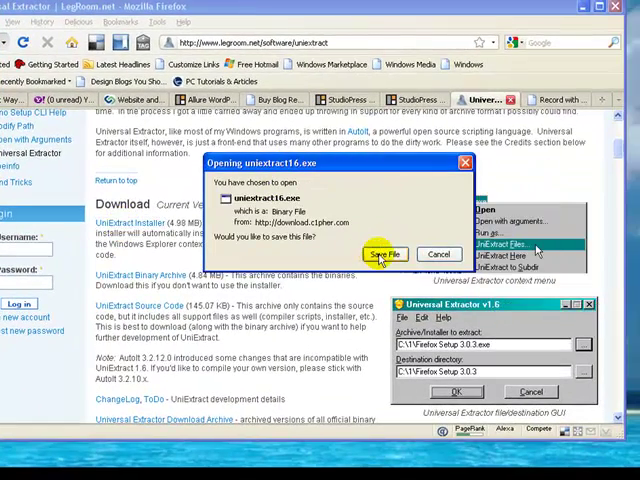
pyautogui.click(382, 254)
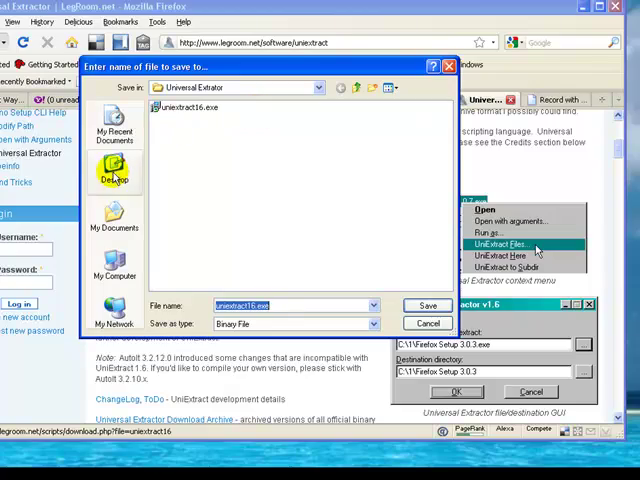
pyautogui.click(116, 172)
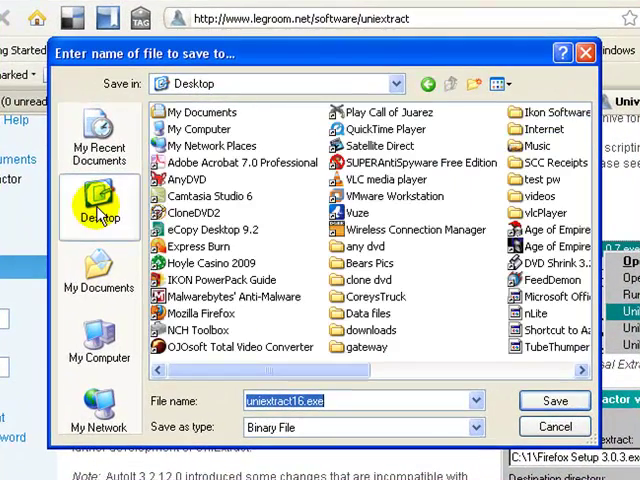
pyautogui.moveTo(476, 84)
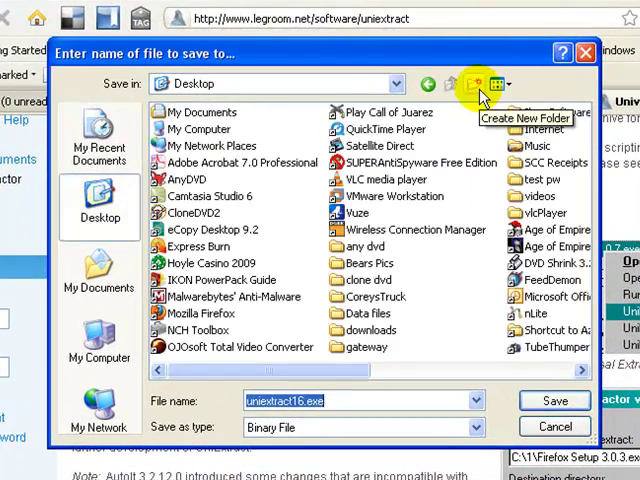
pyautogui.click(504, 84)
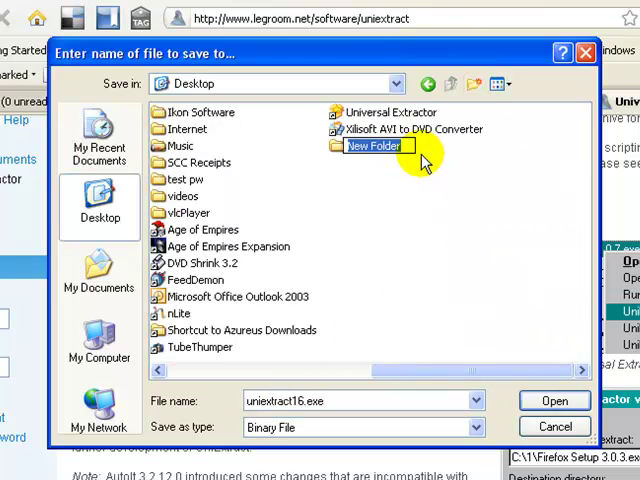
pyautogui.write('d')
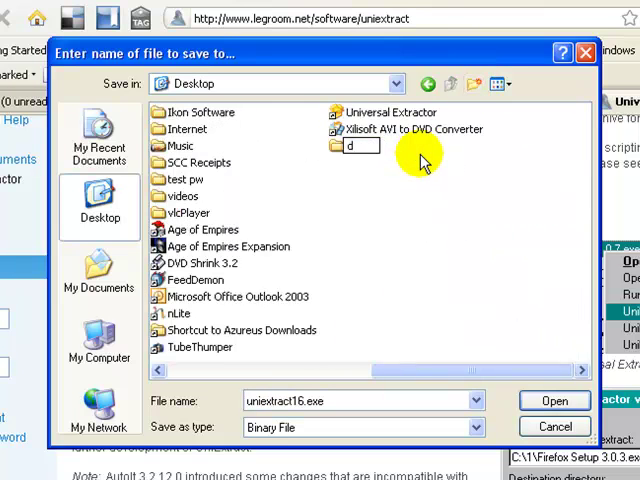
pyautogui.write('ownloads1')
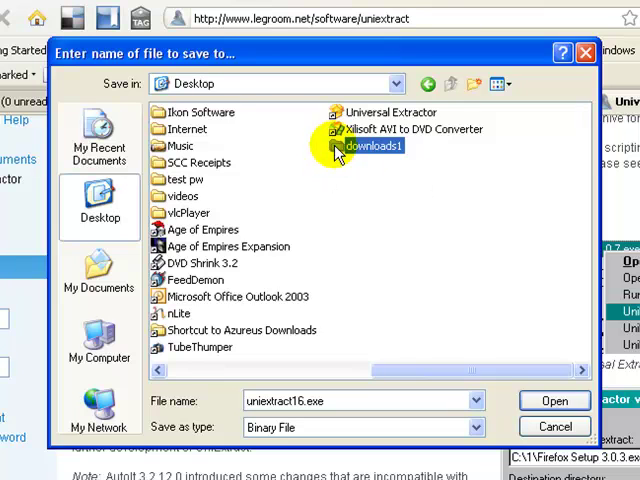
pyautogui.doubleClick(368, 144)
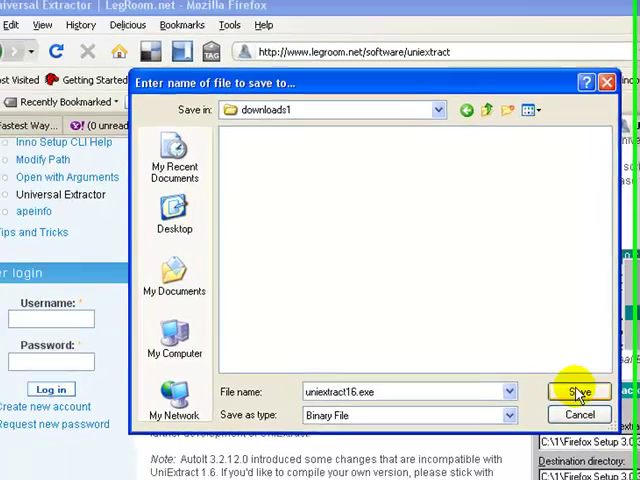
pyautogui.click(576, 392)
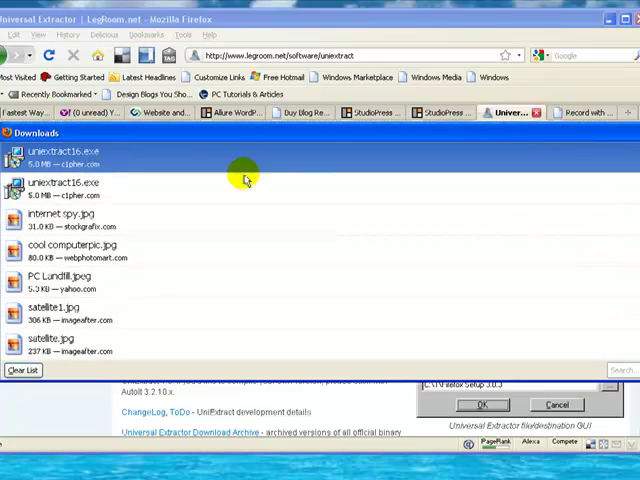
# Launch uniextract16.exe from the Downloads list, accepting the executable and unsigned-publisher warnings
pyautogui.click(60, 156)
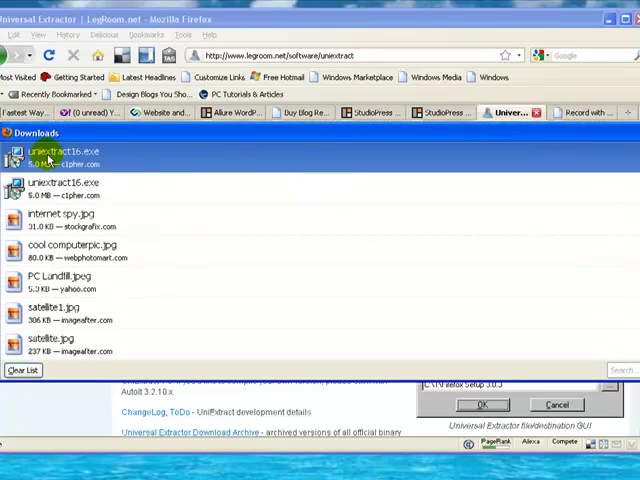
pyautogui.moveTo(56, 160)
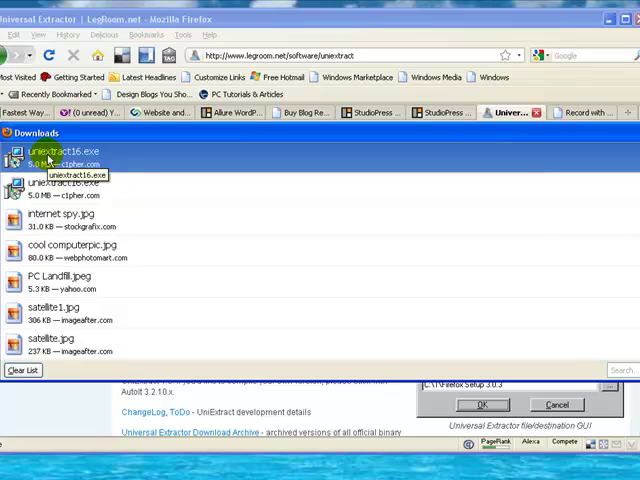
pyautogui.doubleClick(60, 152)
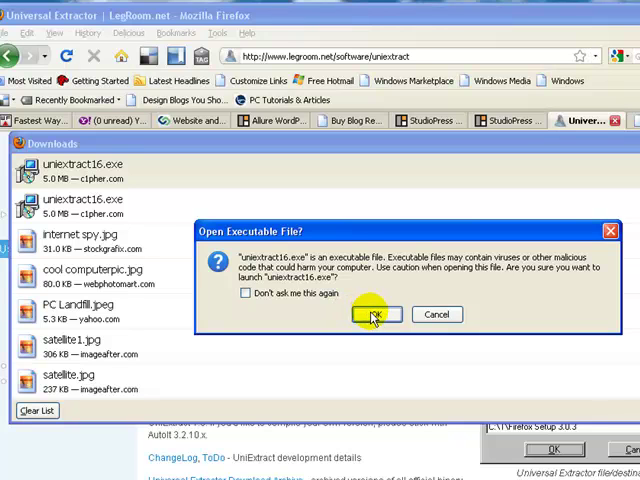
pyautogui.click(376, 314)
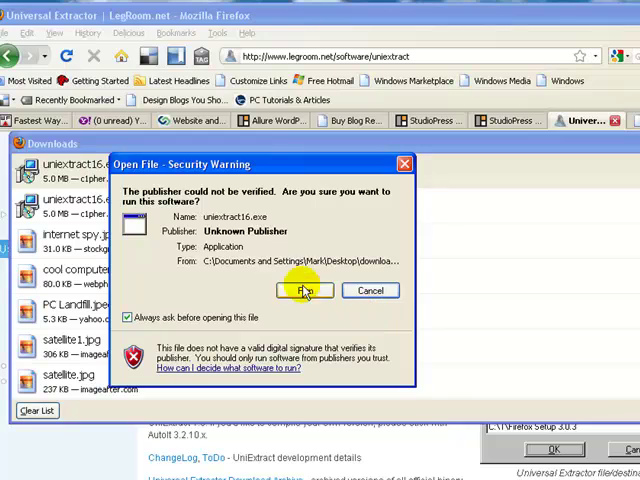
pyautogui.click(304, 290)
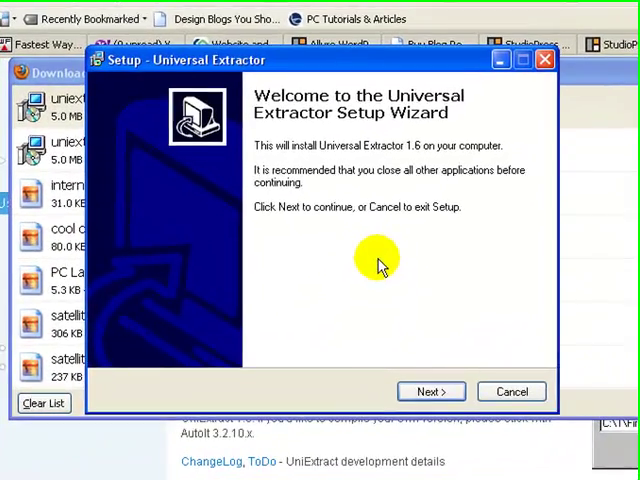
# Advance past the Welcome page and accept C:\Program Files\Universal Extractor as the destination
pyautogui.click(432, 392)
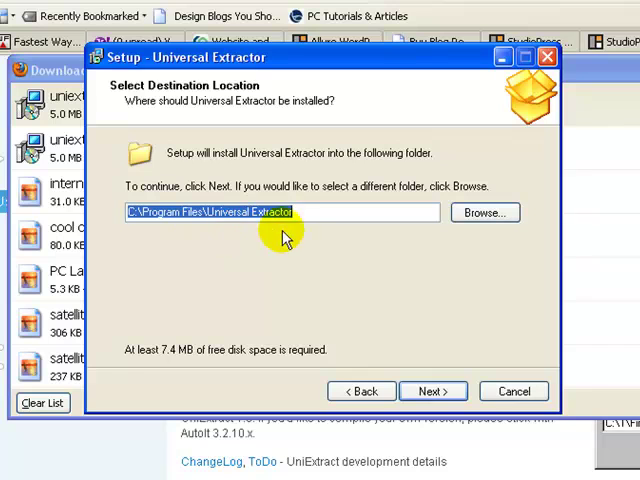
pyautogui.click(432, 392)
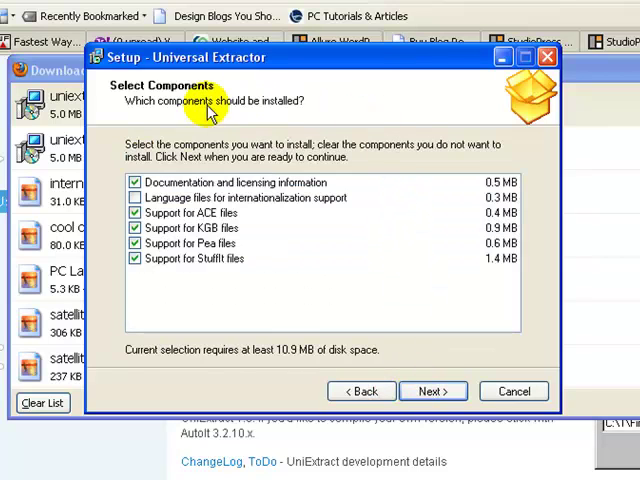
pyautogui.moveTo(210, 212)
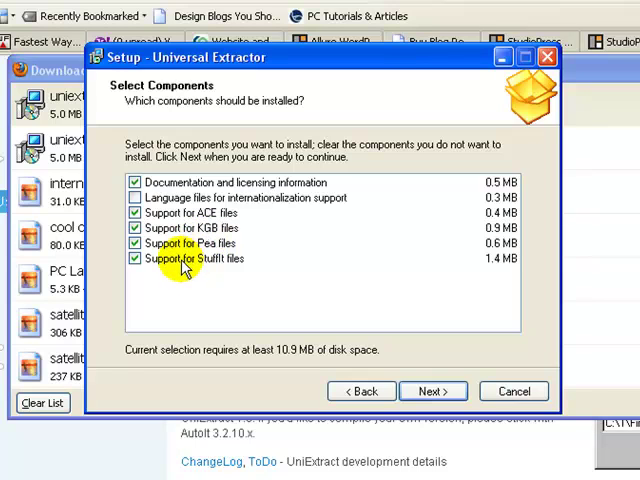
pyautogui.moveTo(220, 264)
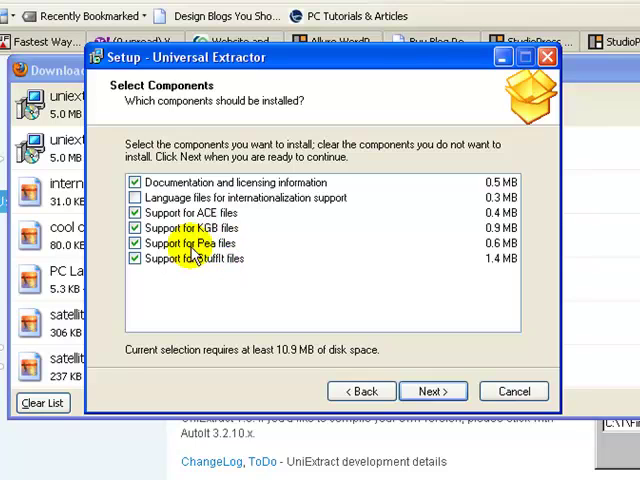
pyautogui.moveTo(456, 392)
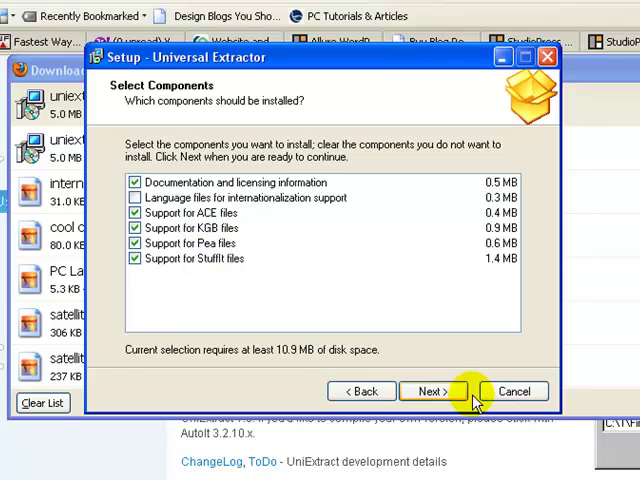
# Accept the default components and Start Menu folder, then enable 'Warn before executing files'
pyautogui.click(434, 388)
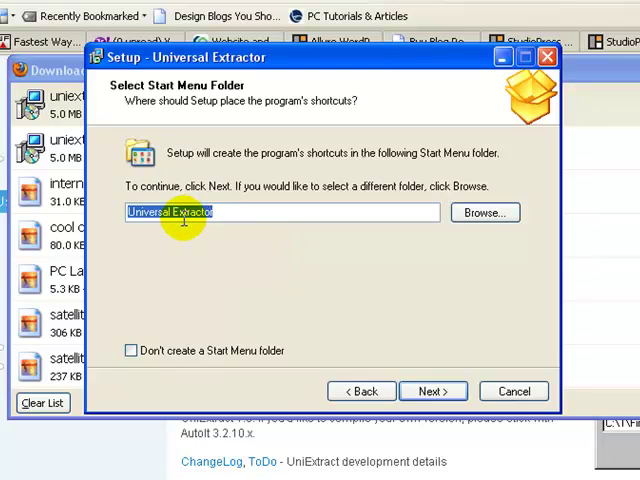
pyautogui.moveTo(256, 228)
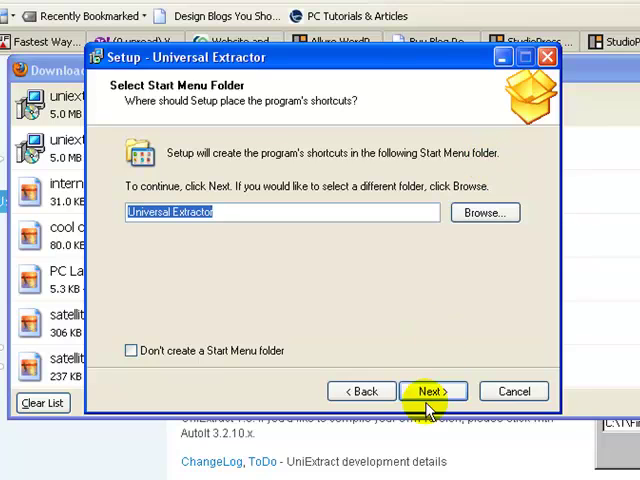
pyautogui.click(430, 392)
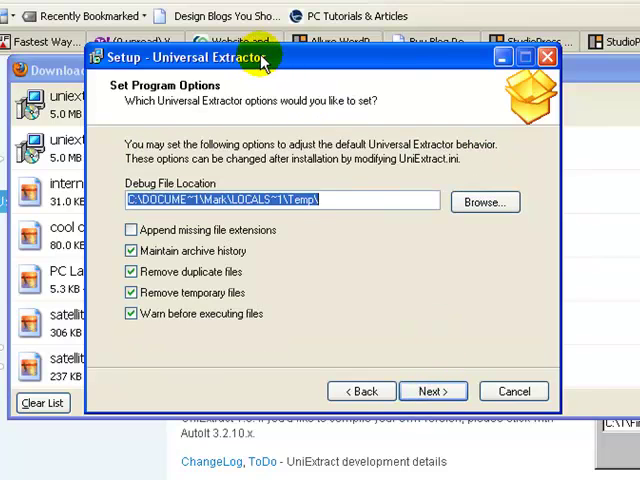
pyautogui.moveTo(190, 358)
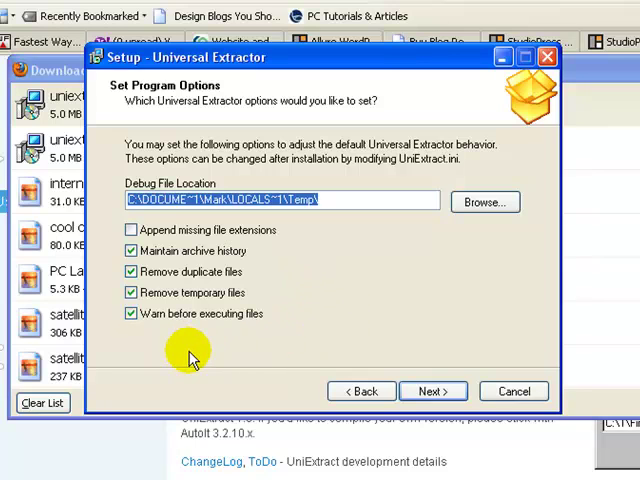
pyautogui.moveTo(210, 252)
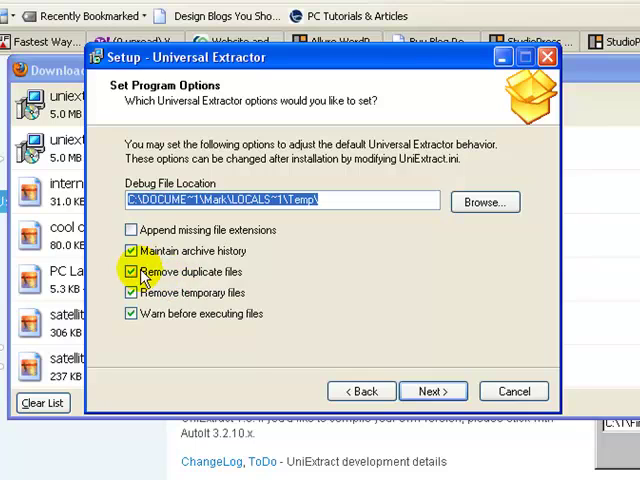
pyautogui.moveTo(240, 284)
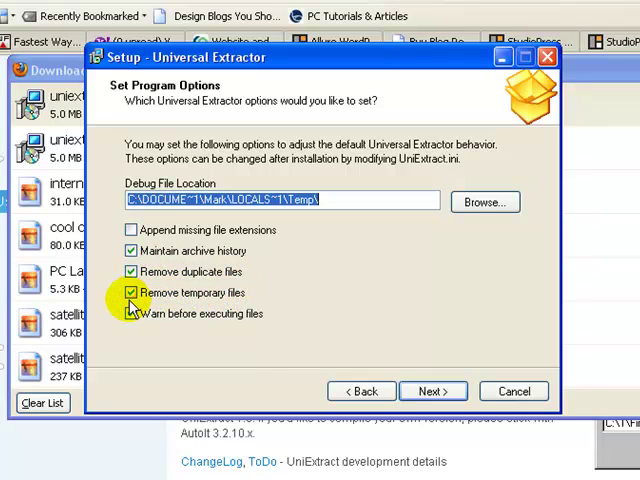
pyautogui.click(132, 312)
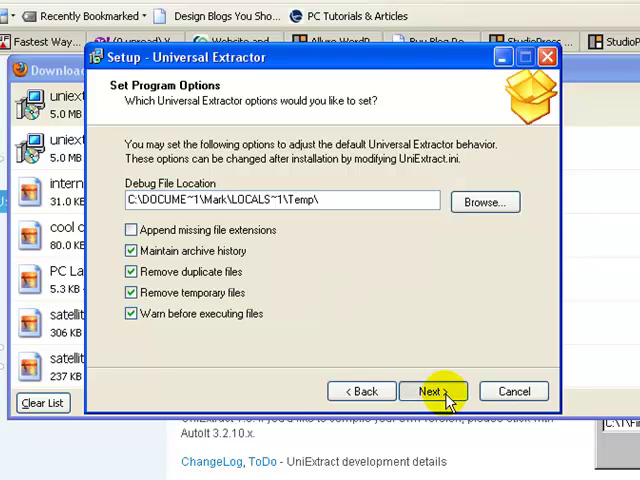
# Enable 'Create a Desktop icon' alongside context menu integration and run the installation
pyautogui.click(424, 390)
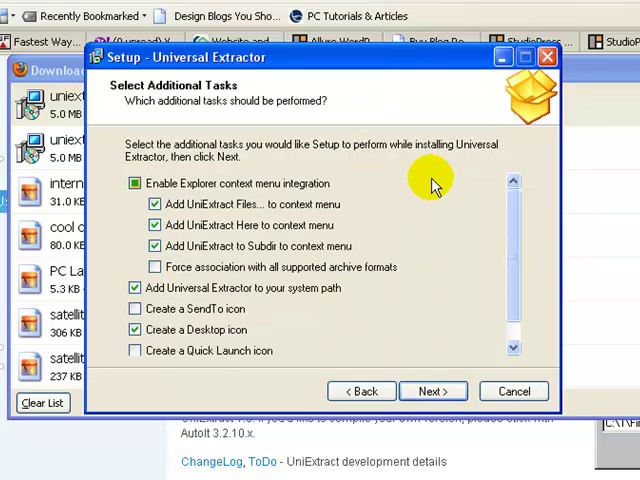
pyautogui.moveTo(352, 170)
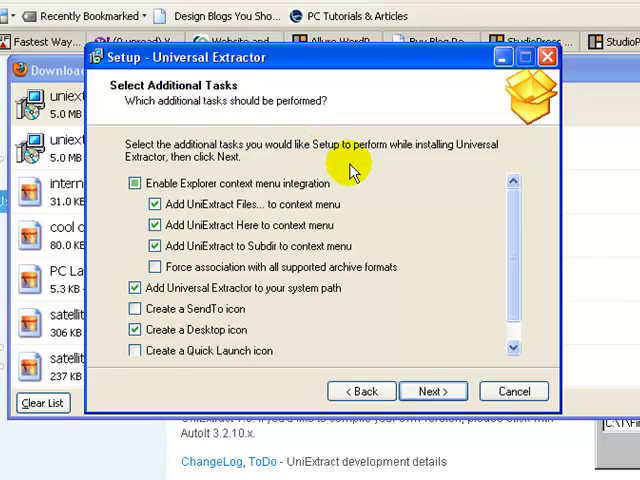
pyautogui.moveTo(382, 176)
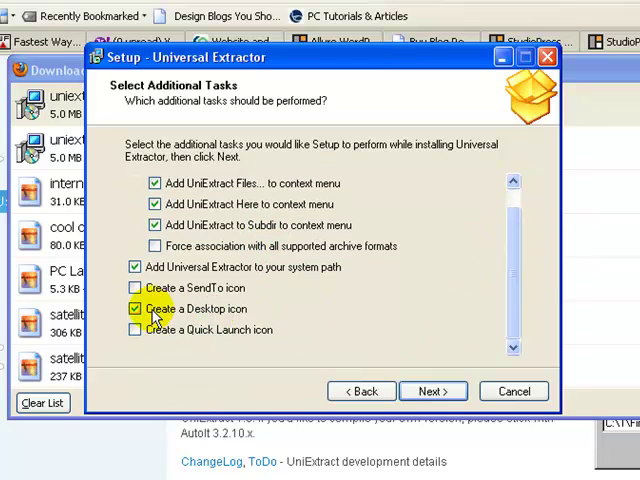
pyautogui.click(136, 308)
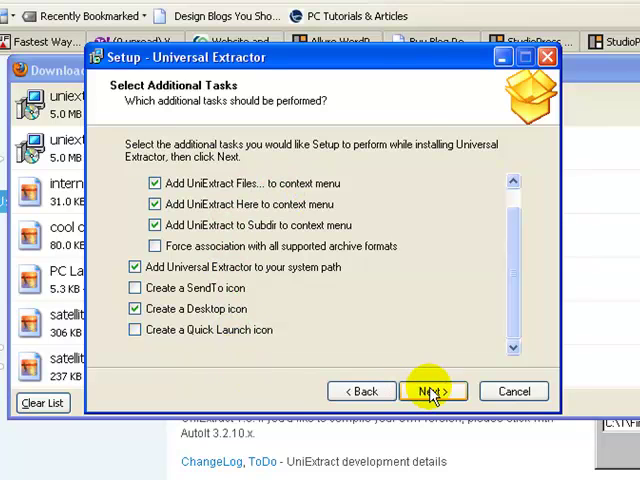
pyautogui.click(434, 390)
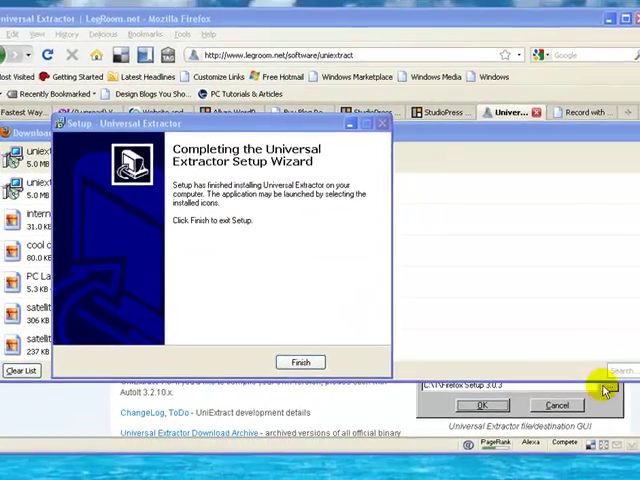
# Finish the setup wizard and open the desktop vlcPlayer folder containing vlc-1.0.1-win32.exe
pyautogui.click(300, 362)
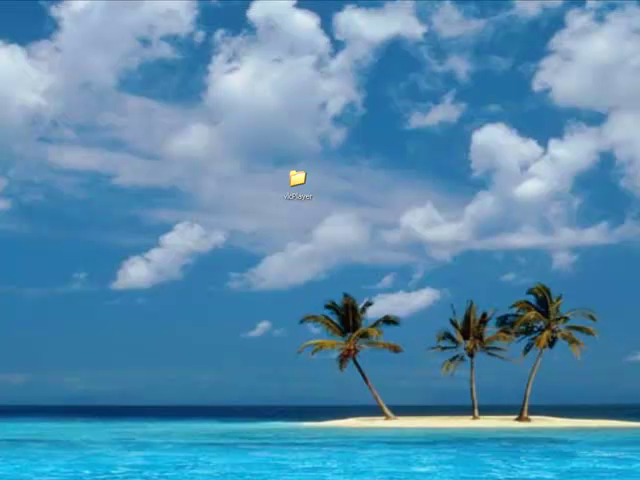
pyautogui.click(298, 176)
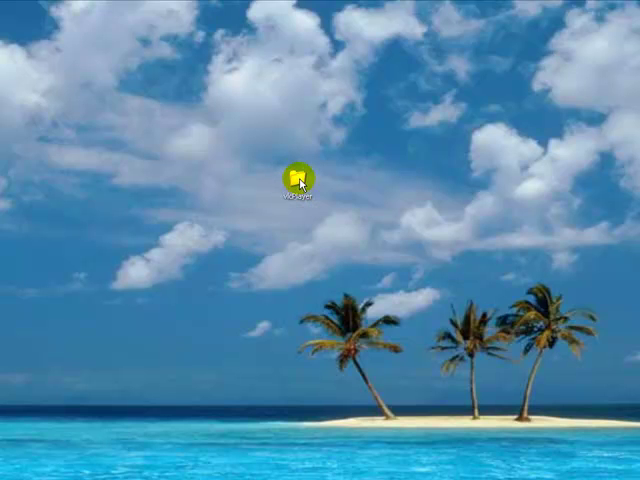
pyautogui.doubleClick(296, 172)
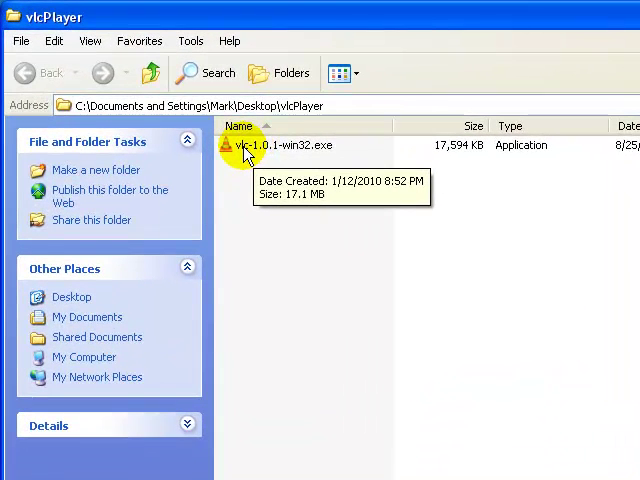
# Run 'UniExtract to Subdir' on vlc-1.0.1-win32.exe from its context menu
pyautogui.click(288, 144)
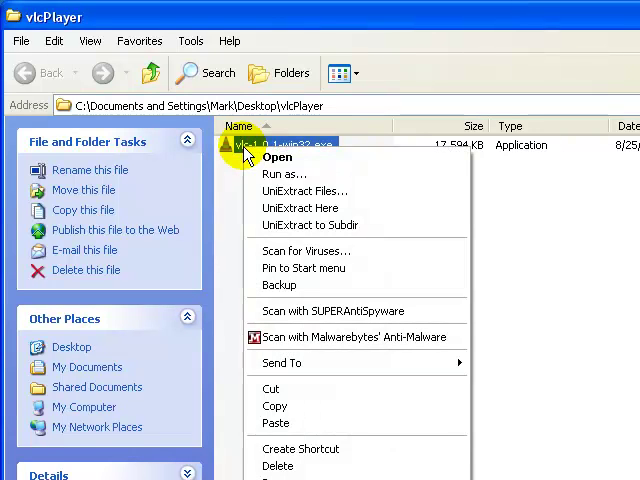
pyautogui.moveTo(272, 160)
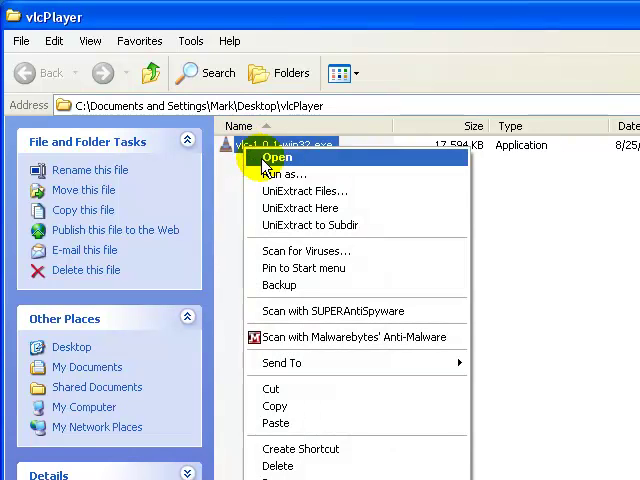
pyautogui.moveTo(308, 224)
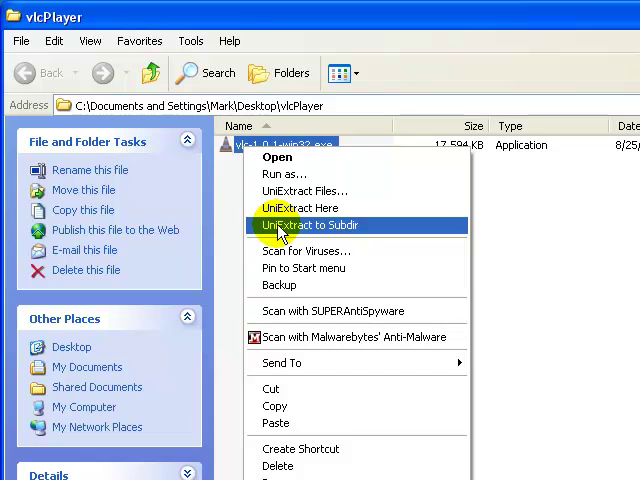
pyautogui.click(308, 224)
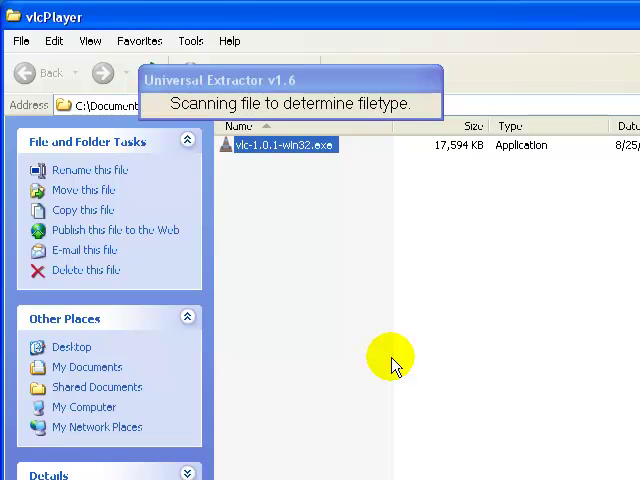
pyautogui.moveTo(408, 302)
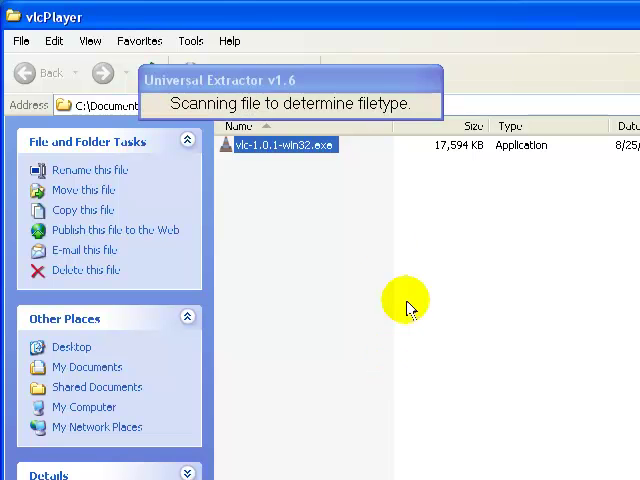
pyautogui.moveTo(390, 316)
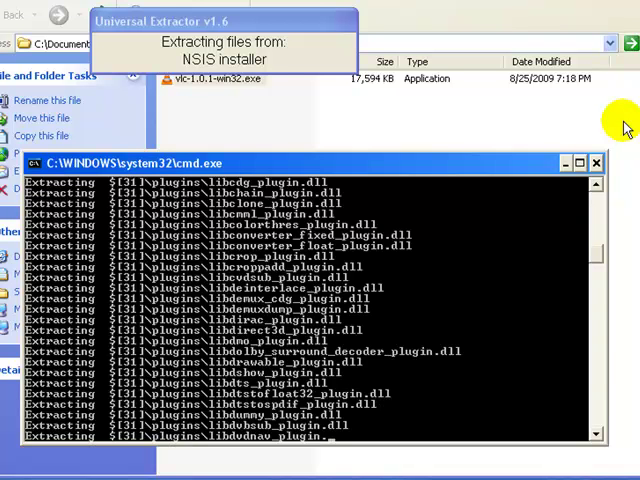
pyautogui.moveTo(608, 104)
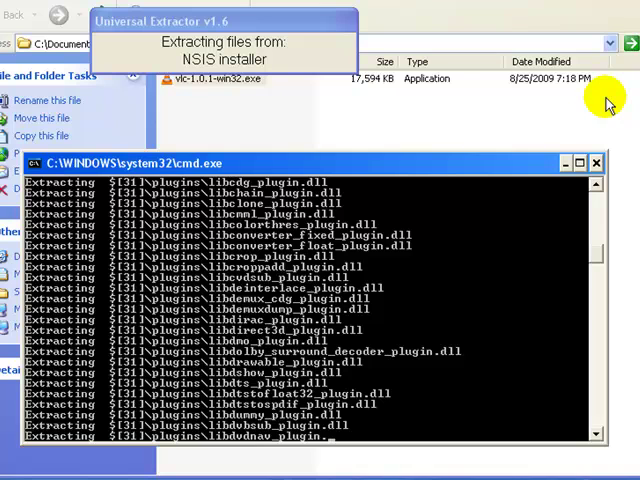
pyautogui.moveTo(180, 100)
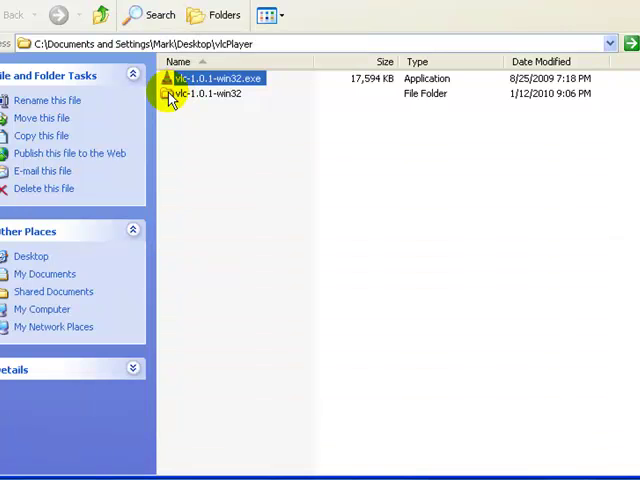
# Browse into the extracted vlc-1.0.1-win32 folder and select vlc.exe among its plugins and DLLs
pyautogui.click(212, 92)
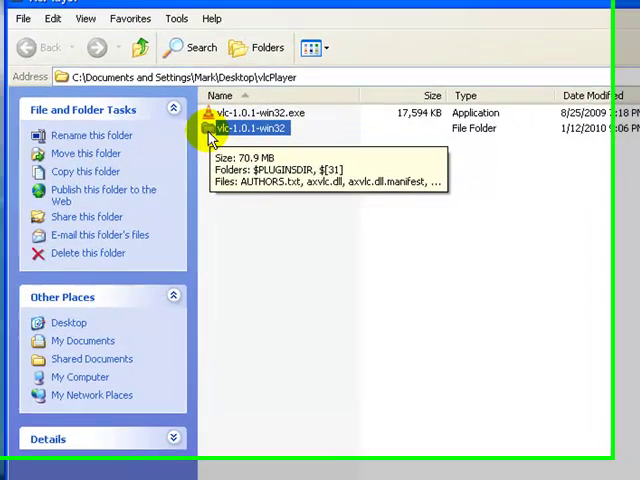
pyautogui.doubleClick(252, 128)
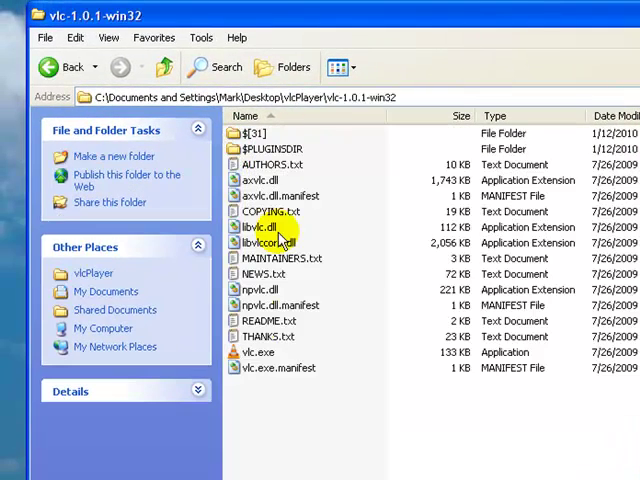
pyautogui.moveTo(356, 96)
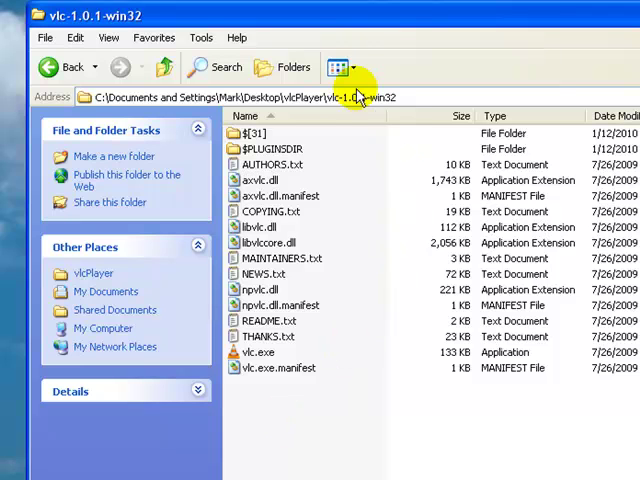
pyautogui.moveTo(292, 416)
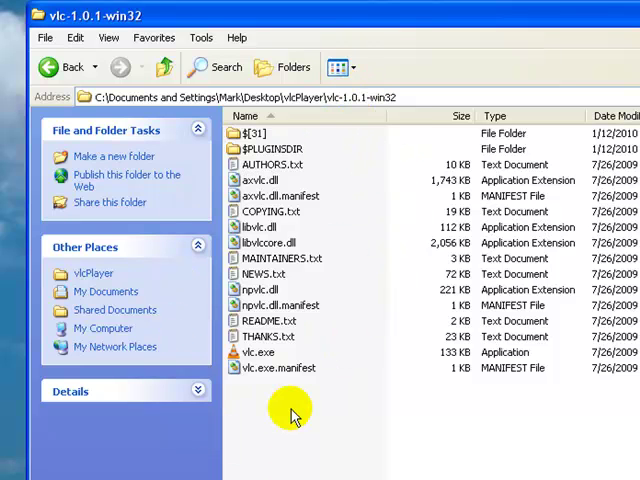
pyautogui.moveTo(340, 304)
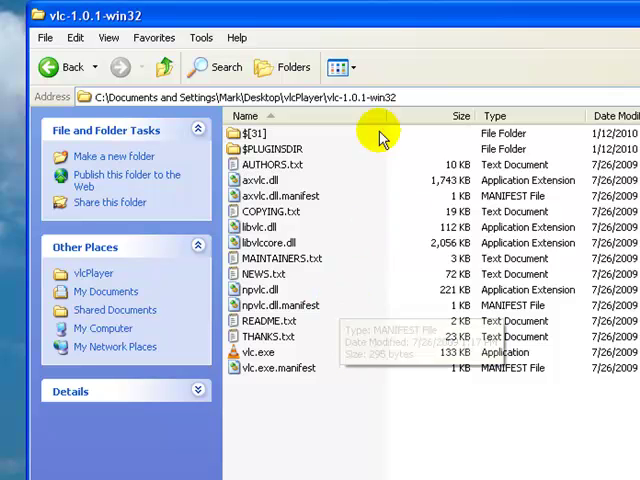
pyautogui.moveTo(264, 404)
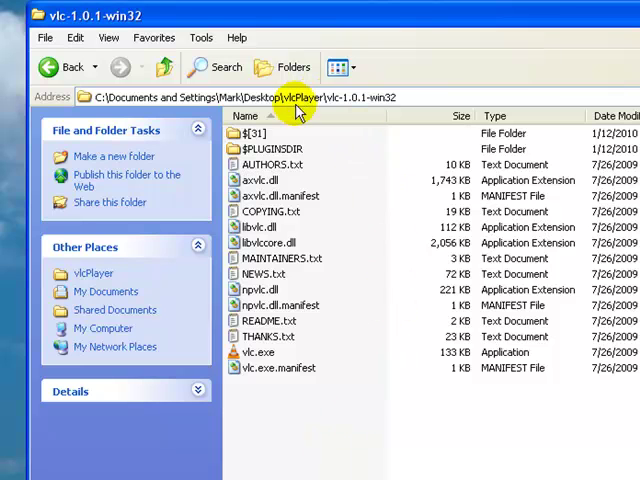
pyautogui.moveTo(308, 396)
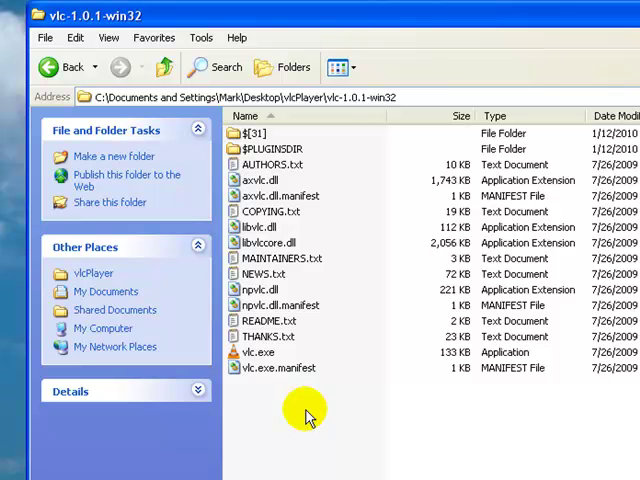
pyautogui.moveTo(258, 352)
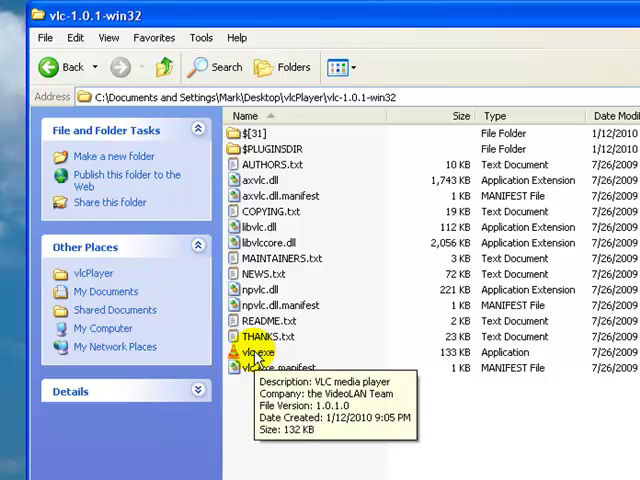
pyautogui.click(256, 352)
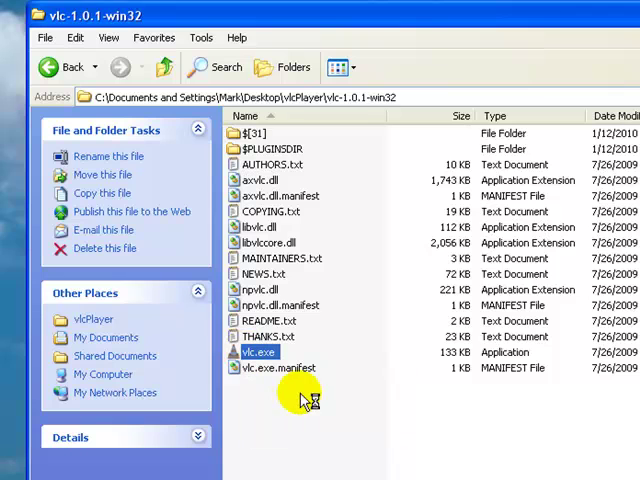
pyautogui.moveTo(344, 400)
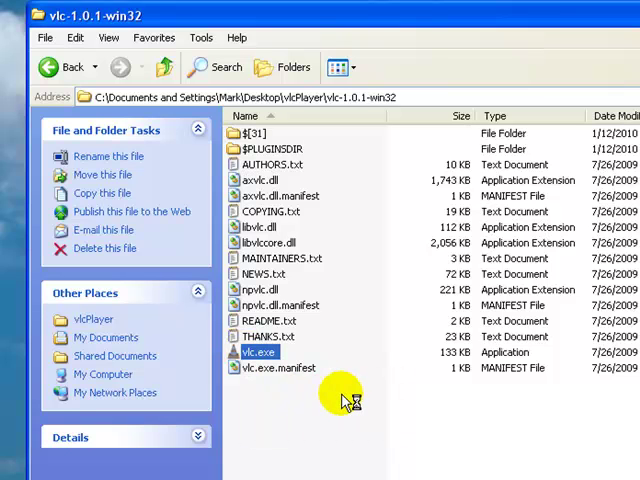